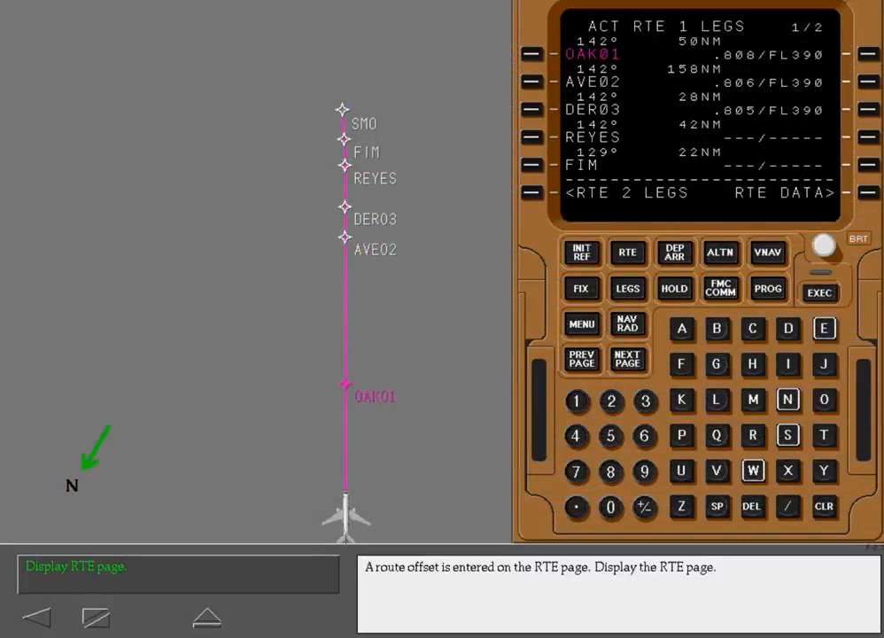
Display the RTE page to enter the 25-mile left offset
click(628, 252)
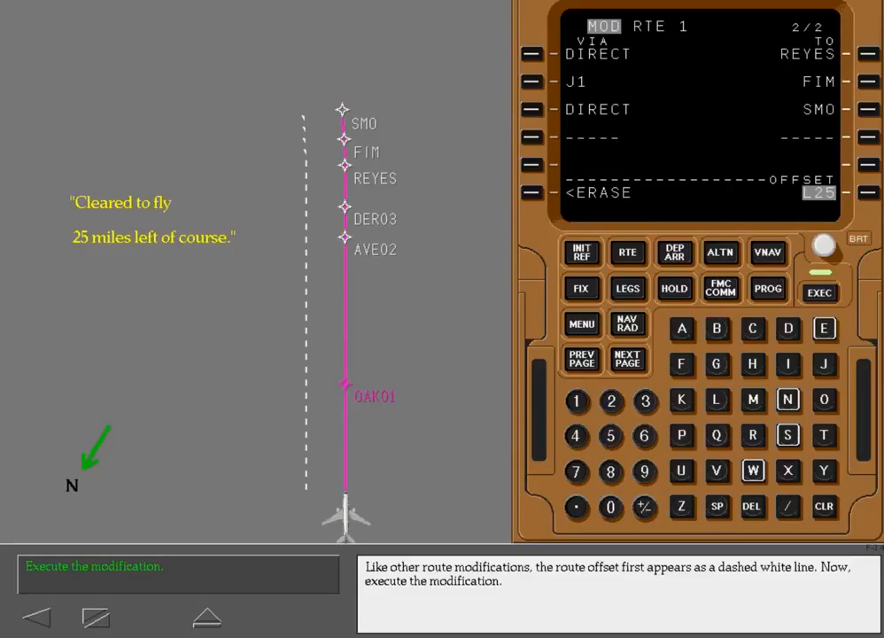
Execute the 25-mile left offset so it becomes the active track
click(819, 290)
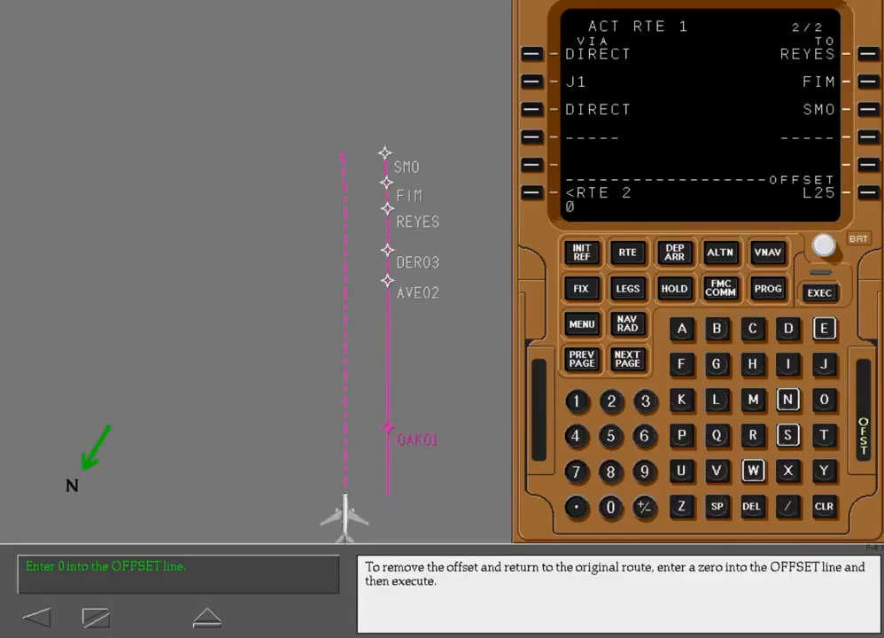
Enter zero into the OFFSET line and execute to cancel the route offset
click(819, 287)
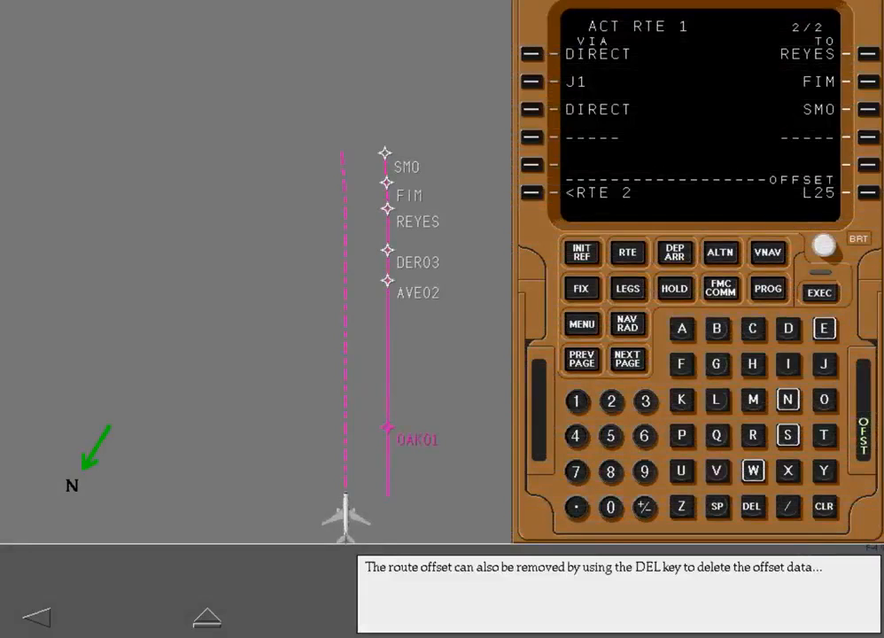
click(627, 287)
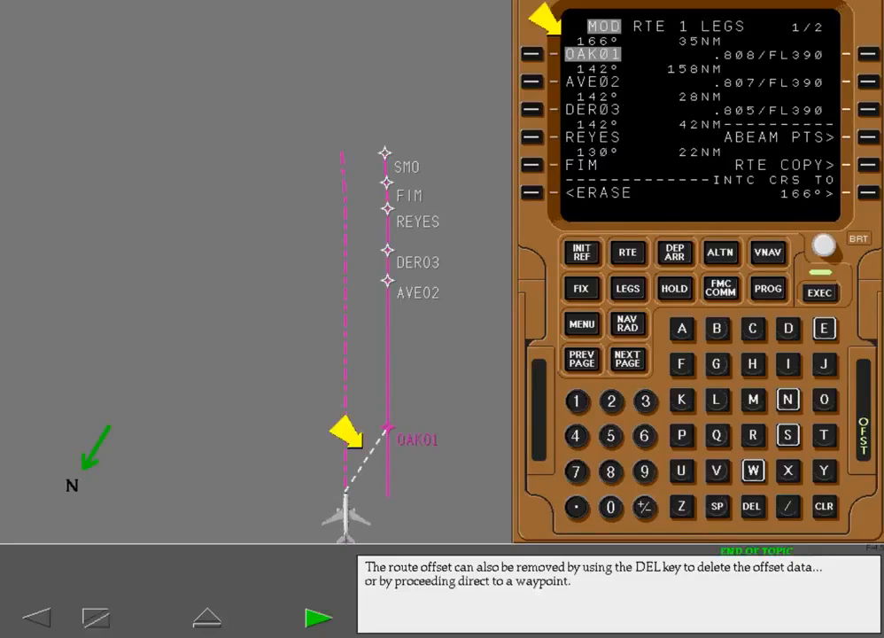
click(319, 613)
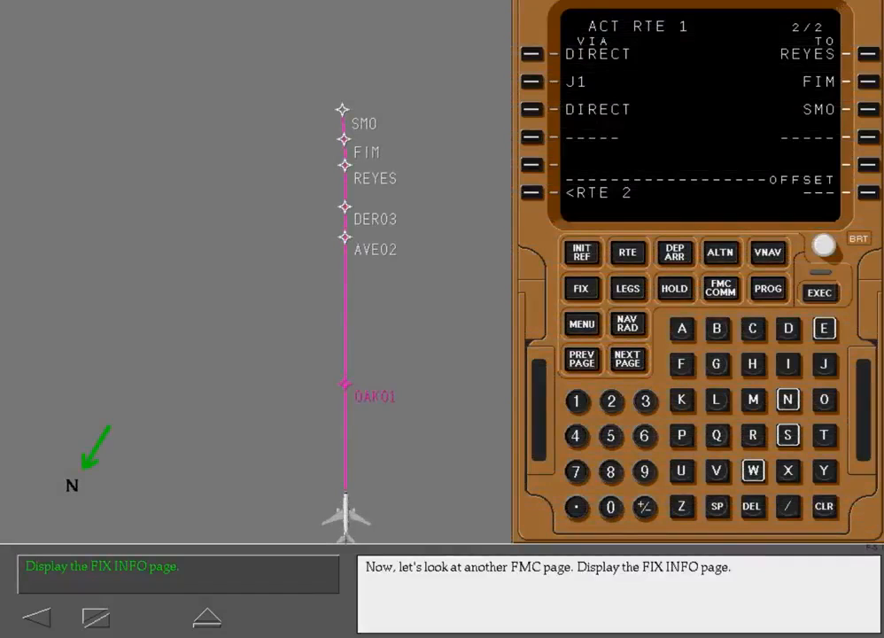
click(581, 289)
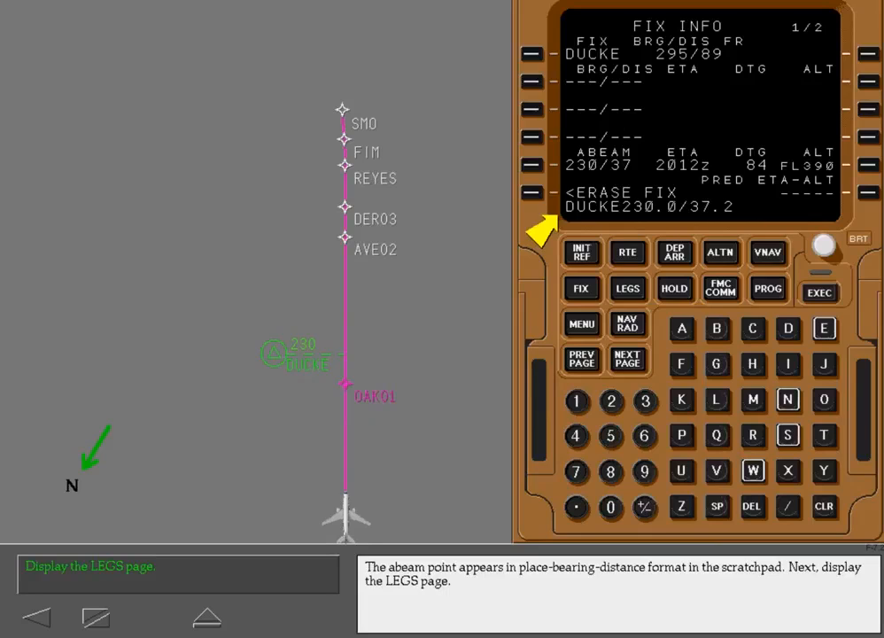
Insert the abeam point DUC04 into the RTE 1 legs and execute the change
click(627, 287)
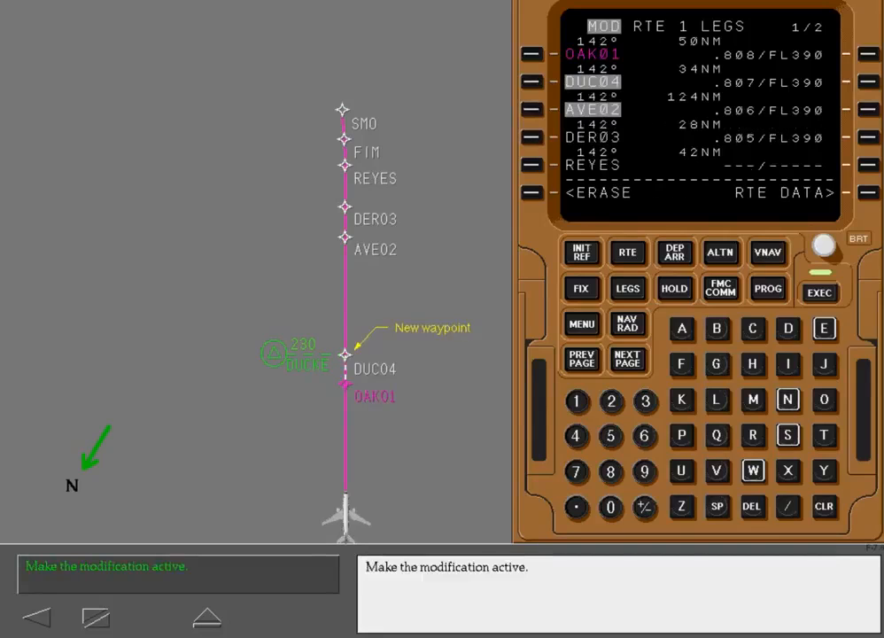
click(817, 289)
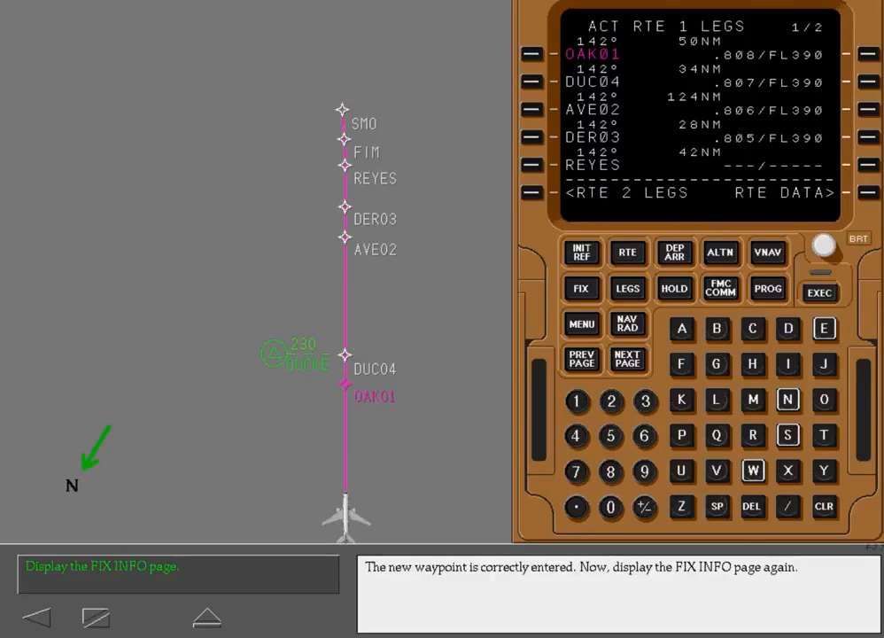
Return to the empty FIX INFO page ready for a VOR identifier
click(581, 287)
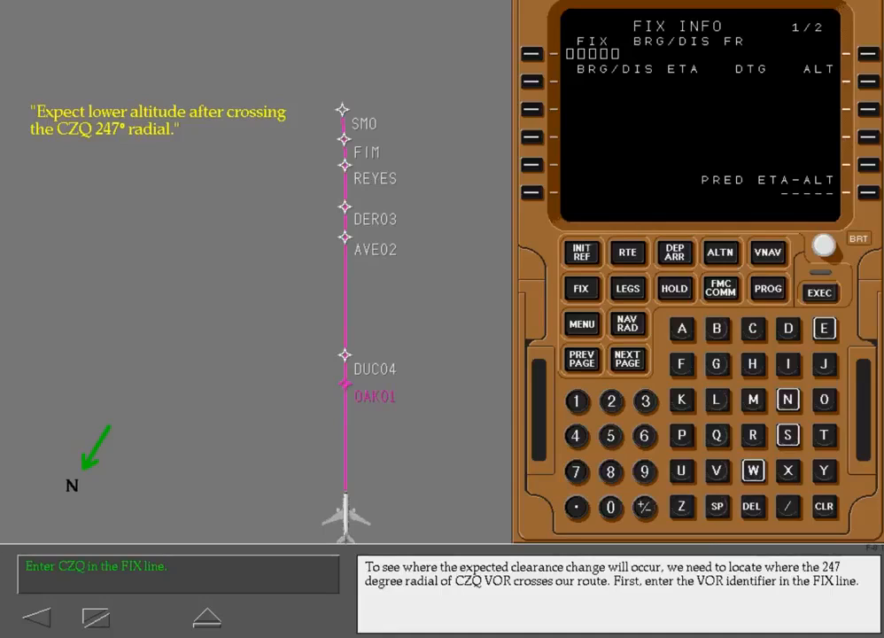
Enter CZQ as the FIX INFO fix for the 247 radial intercept
click(753, 328)
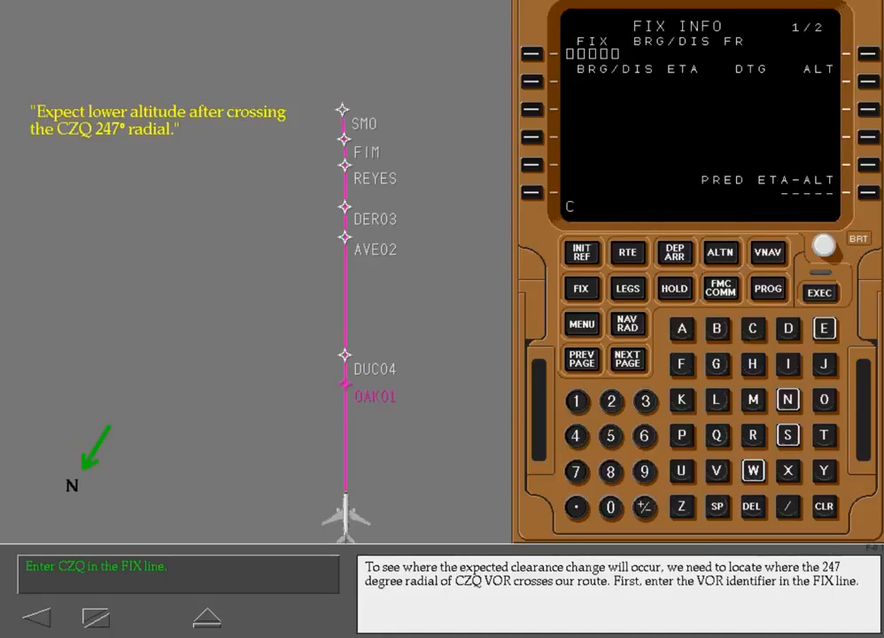
text(CZQ)
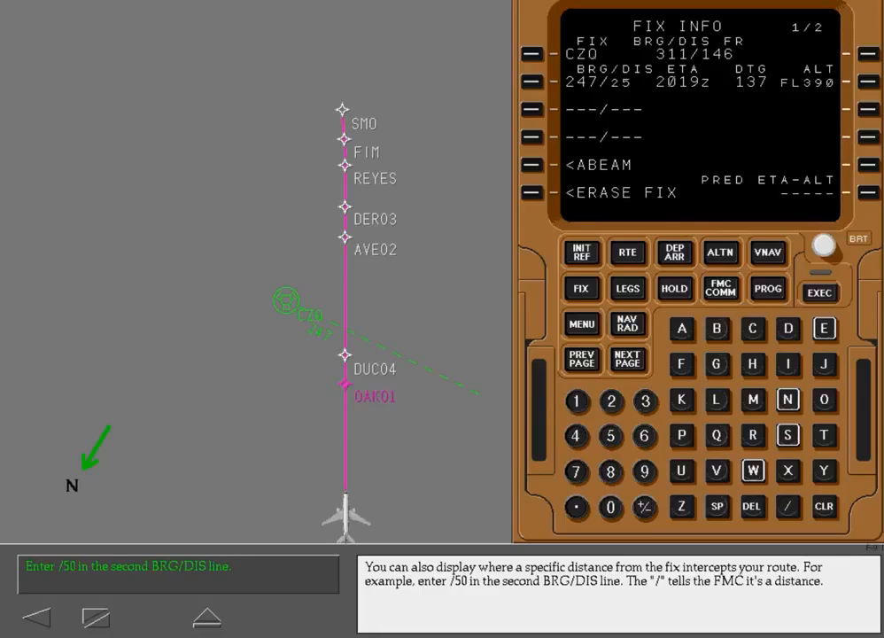
text(/5)
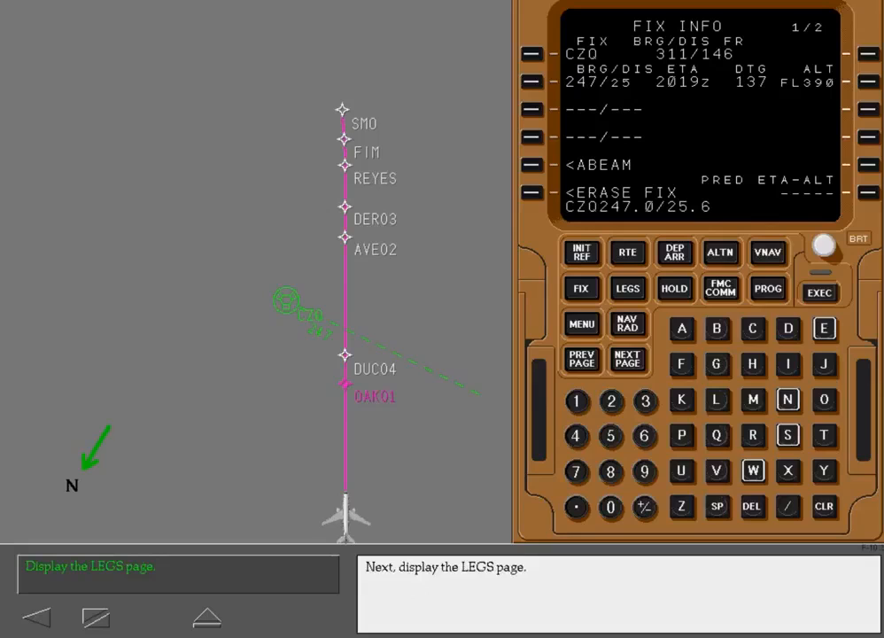
Insert CZQ247.0/25.6 after DUC04 in the legs and execute it as CZ005
click(627, 287)
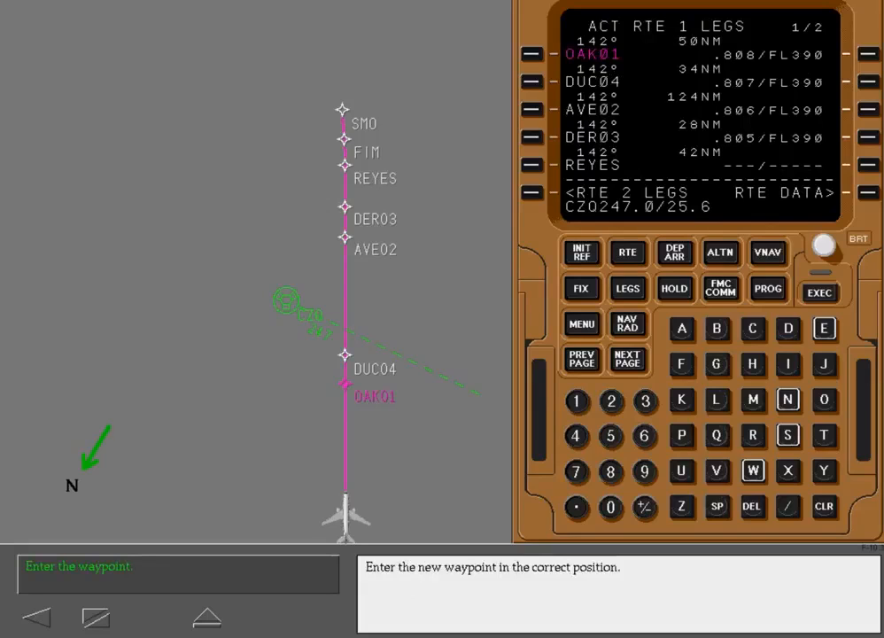
click(528, 109)
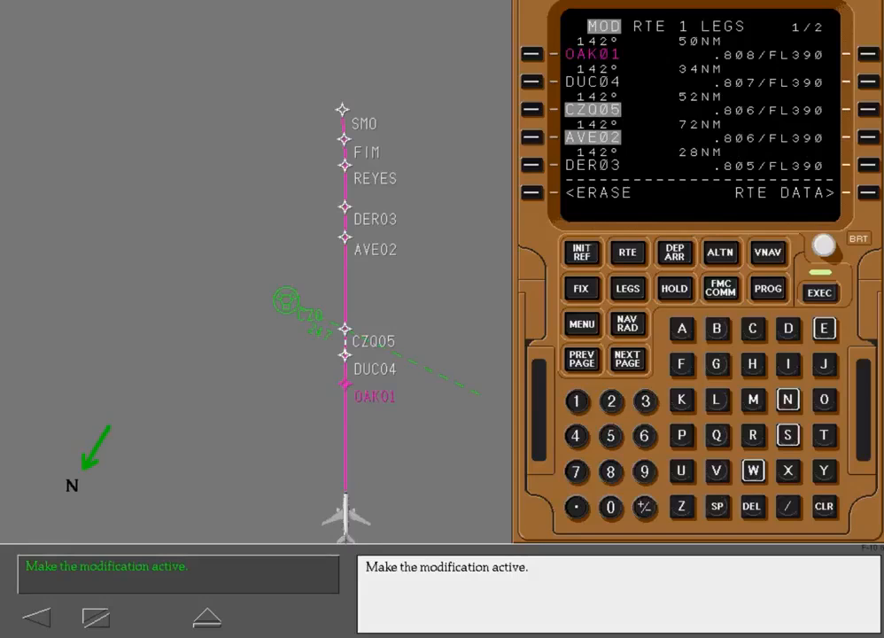
click(817, 289)
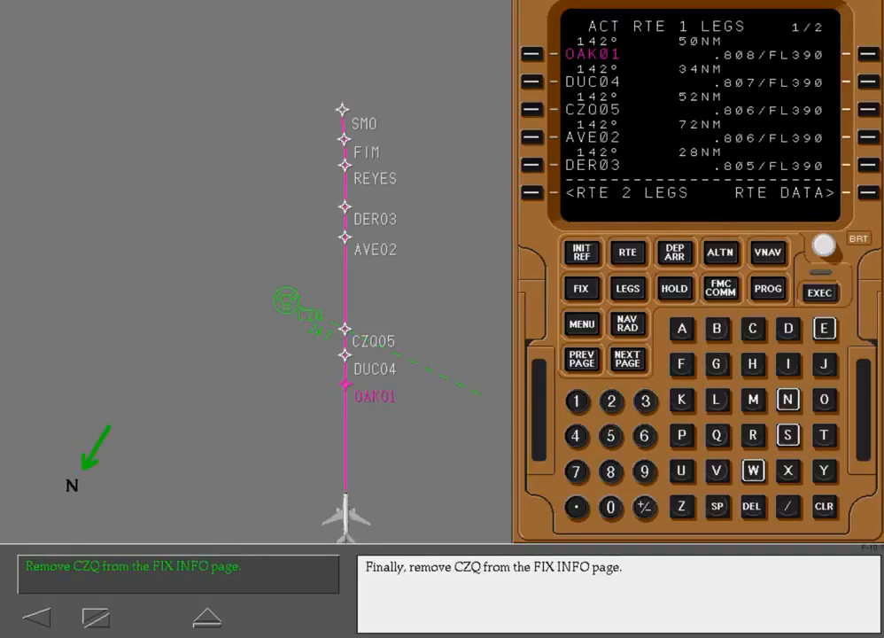
click(581, 289)
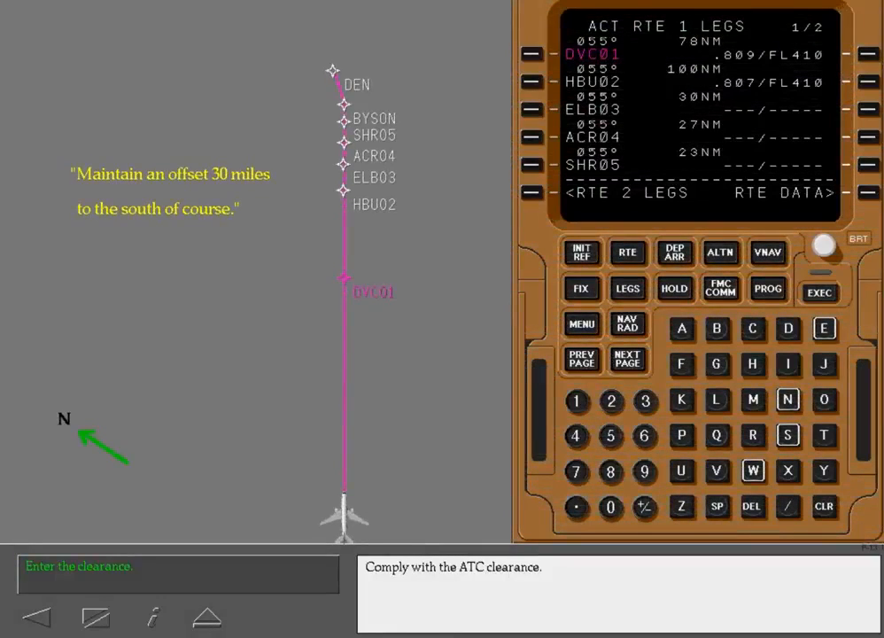
Enter and execute the S30 offset on RTE page 2, then continue to the next exercise
click(627, 362)
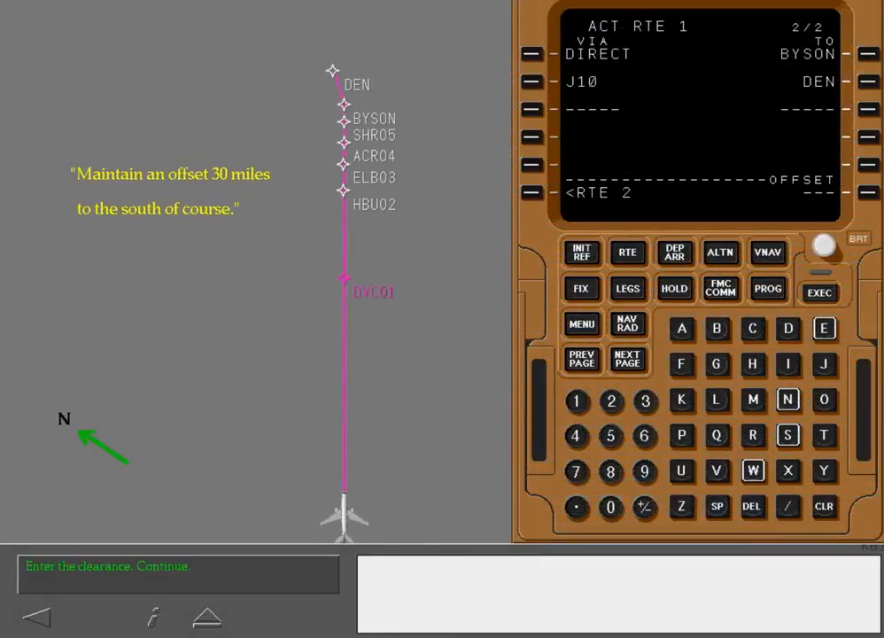
click(783, 436)
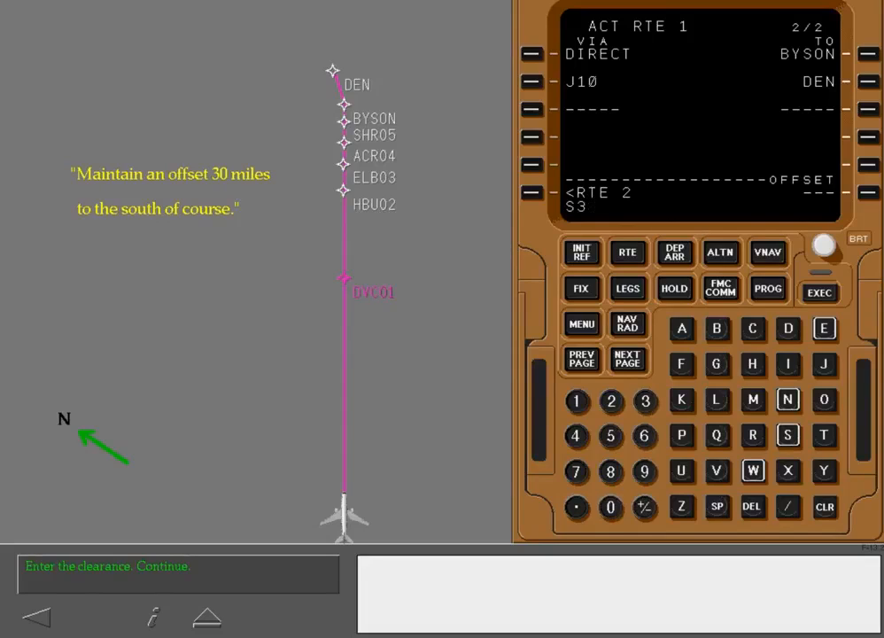
click(822, 503)
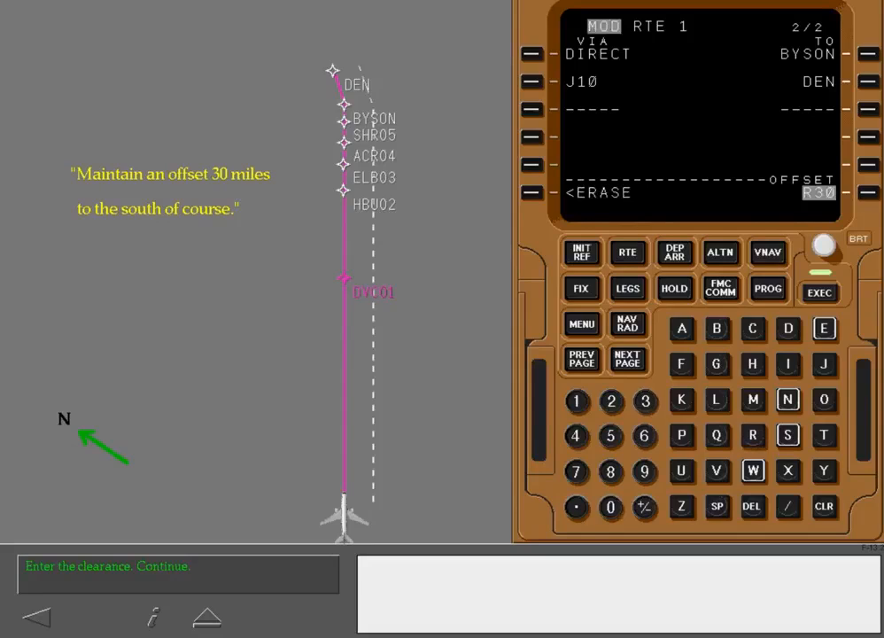
click(815, 291)
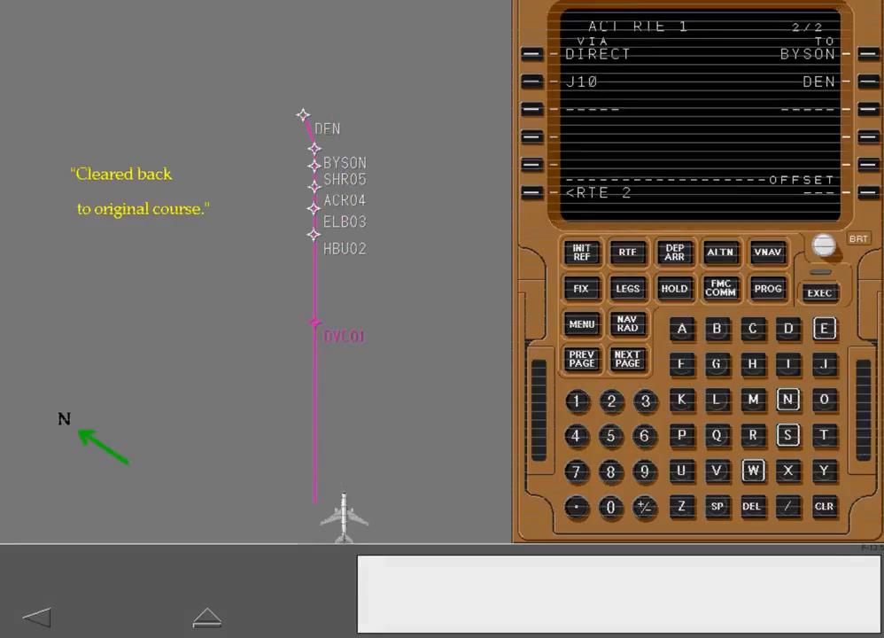
click(627, 287)
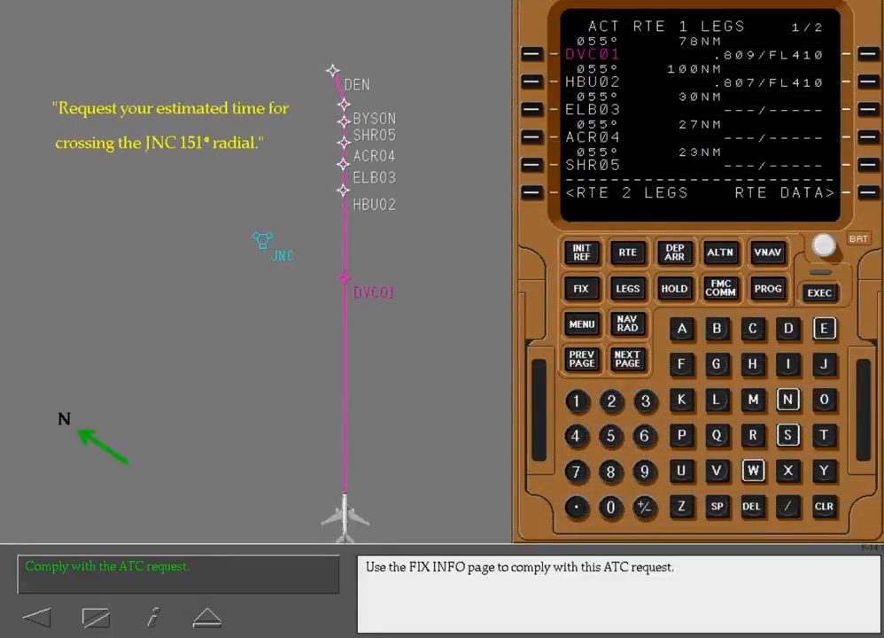
click(581, 288)
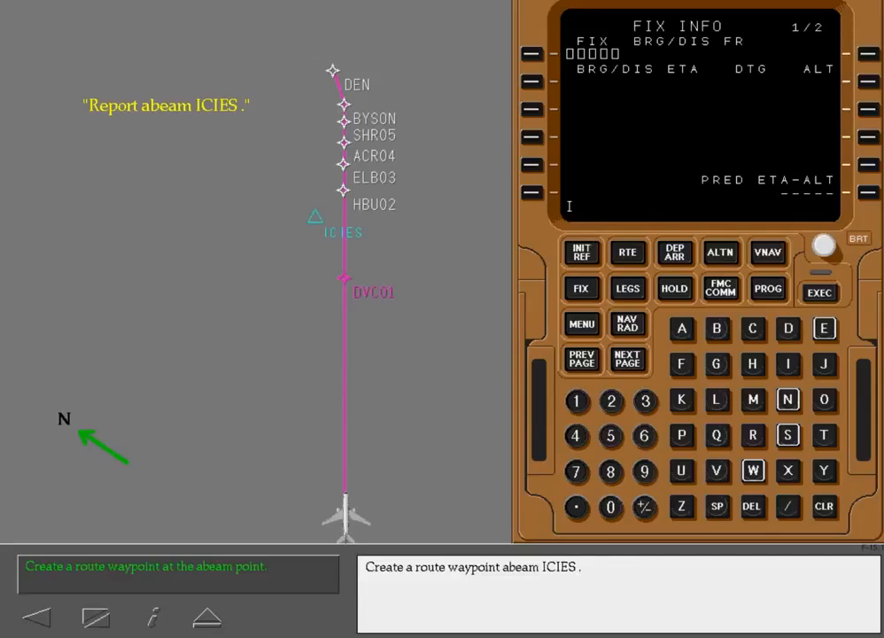
Enter ICIES on FIX INFO and execute the abeam waypoint ICI06 into route 1
text(CIE)
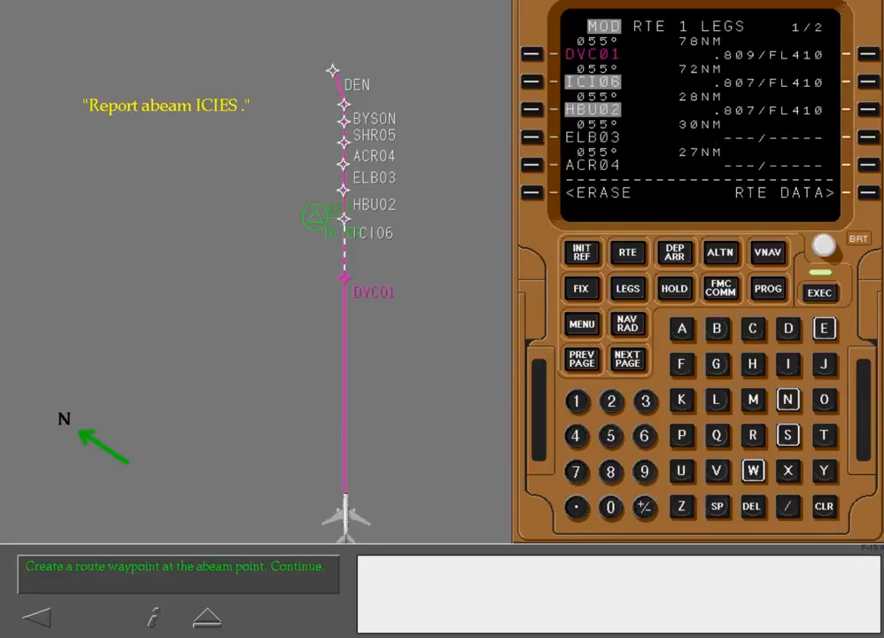
click(811, 289)
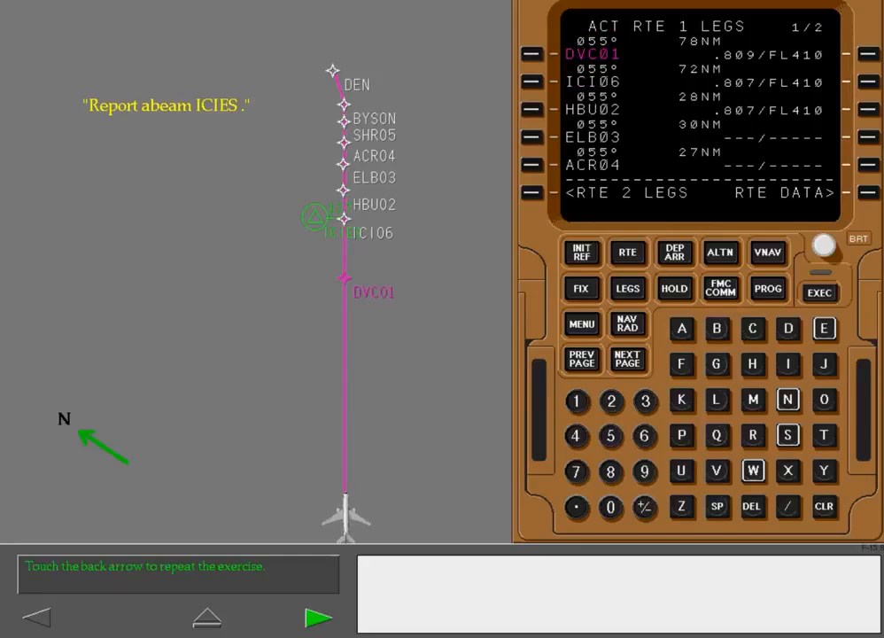